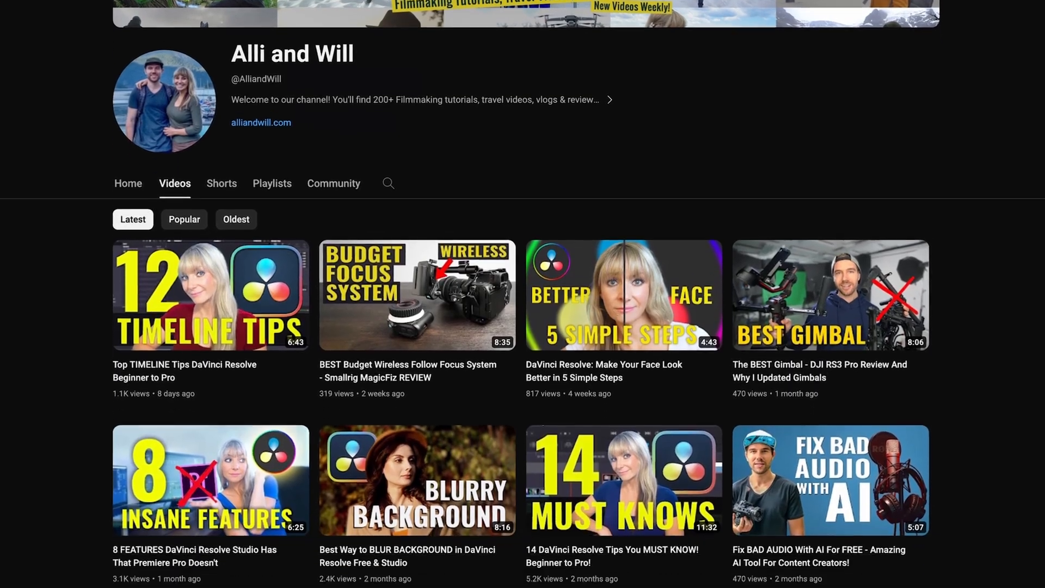
# Search the Effects library for 'adju' and place an Adjustment Clip on V2 above the palm clip
pyautogui.scroll(-3)
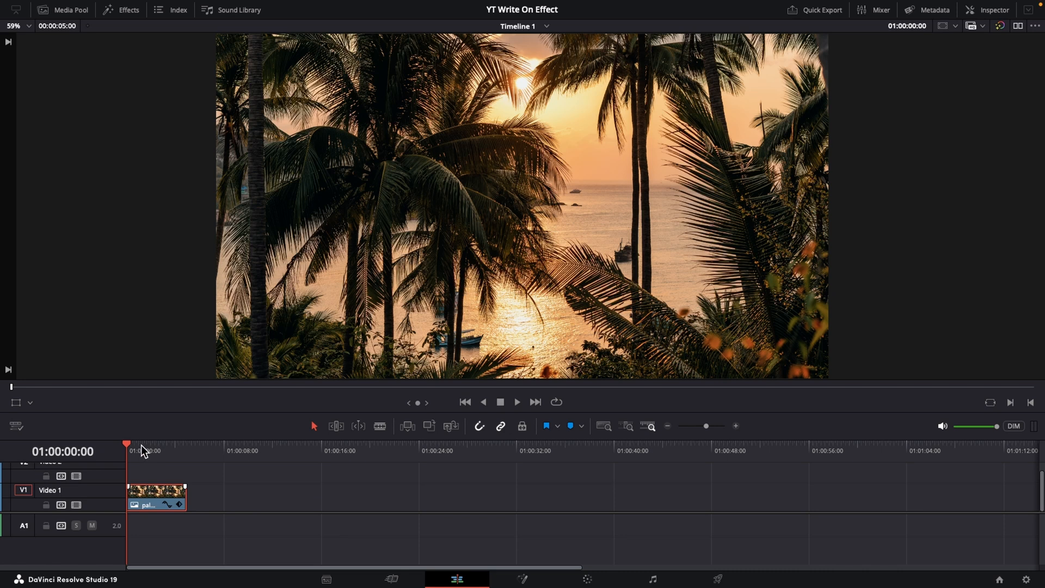
pyautogui.moveTo(602, 135)
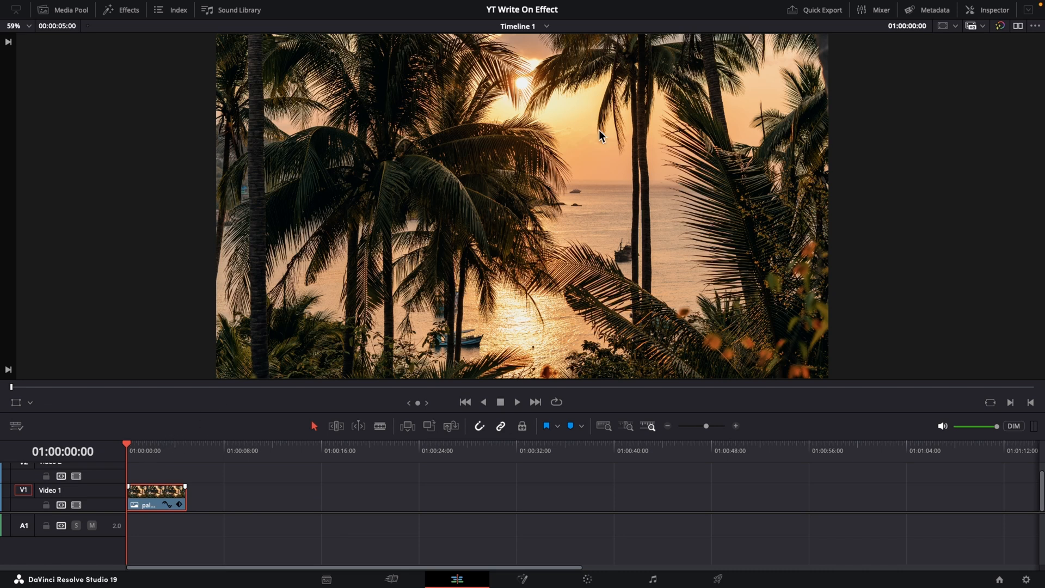
pyautogui.moveTo(431, 193)
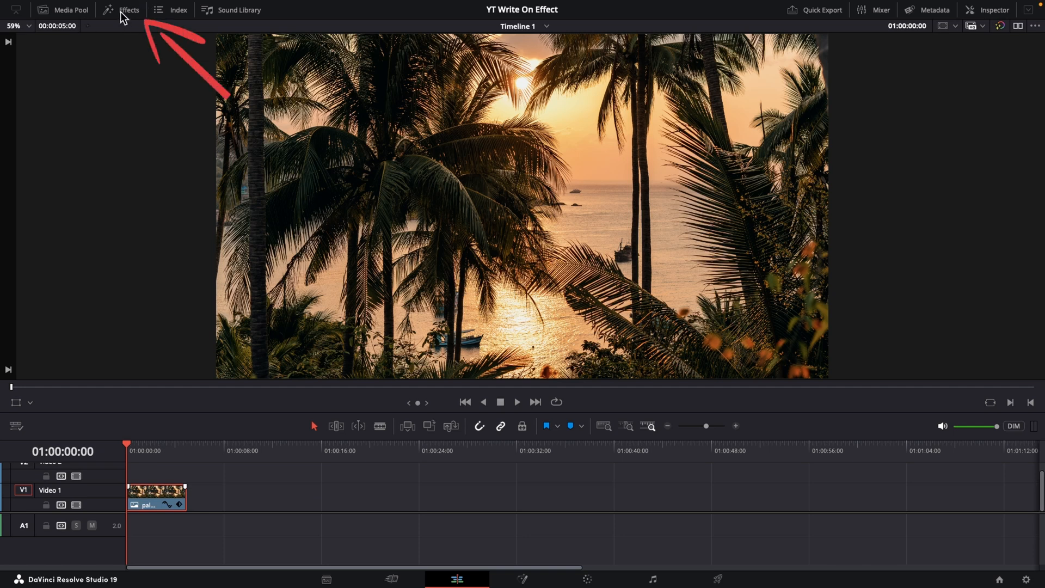
pyautogui.click(128, 10)
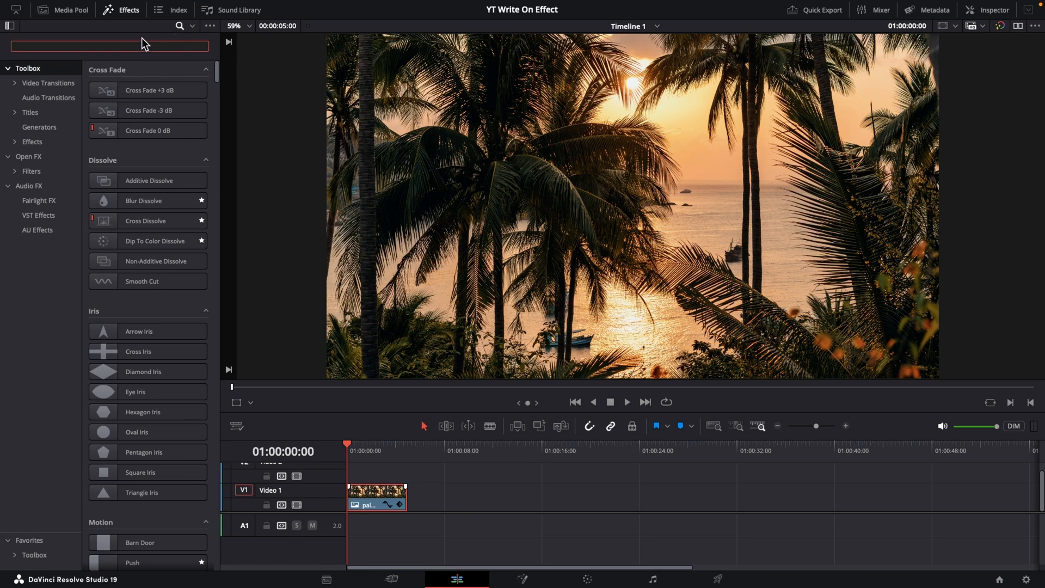
pyautogui.write('adju')
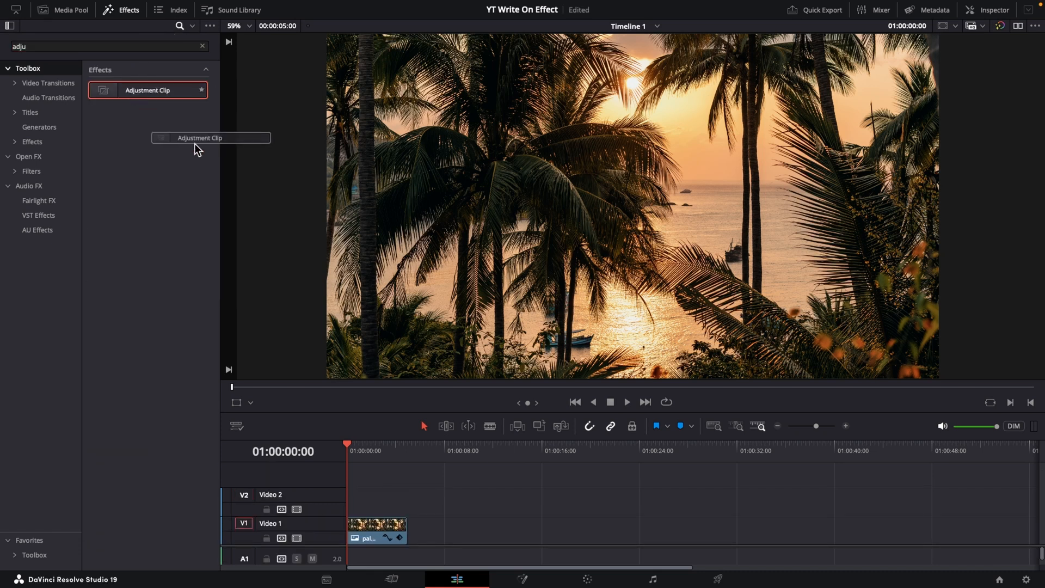
pyautogui.moveTo(211, 138); pyautogui.dragTo(366, 507)
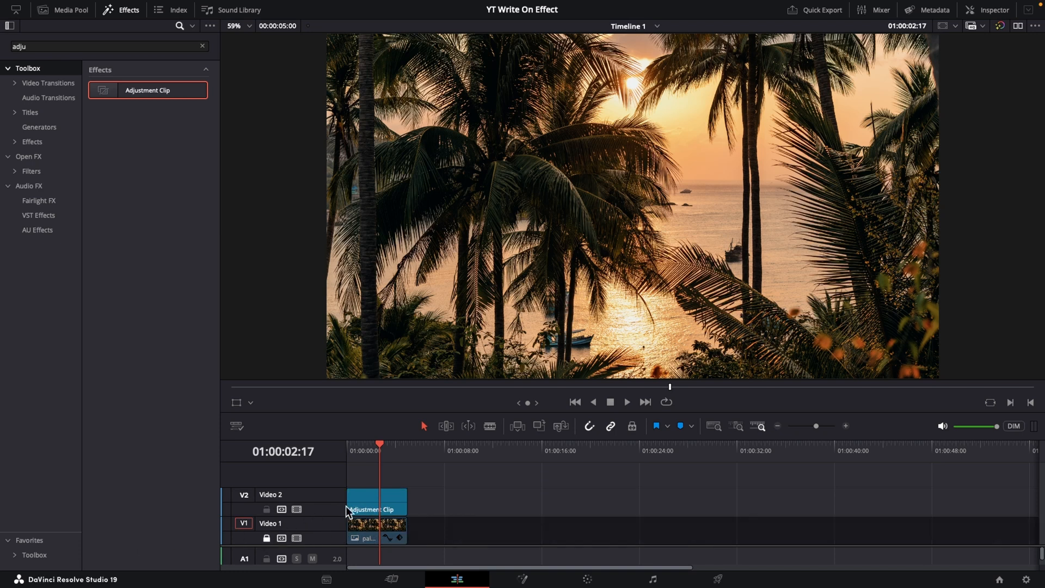
pyautogui.moveTo(393, 529)
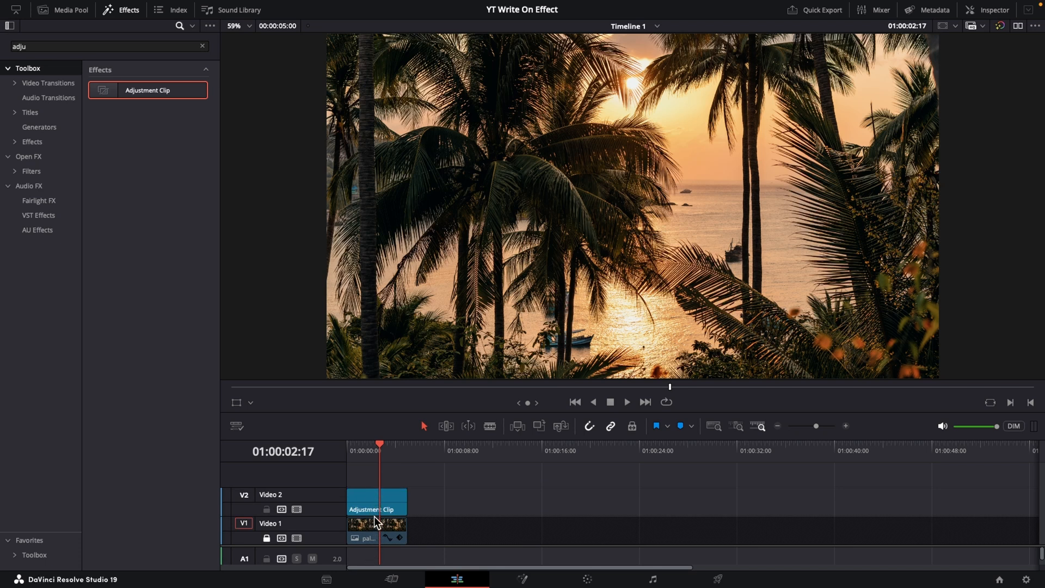
pyautogui.moveTo(377, 459)
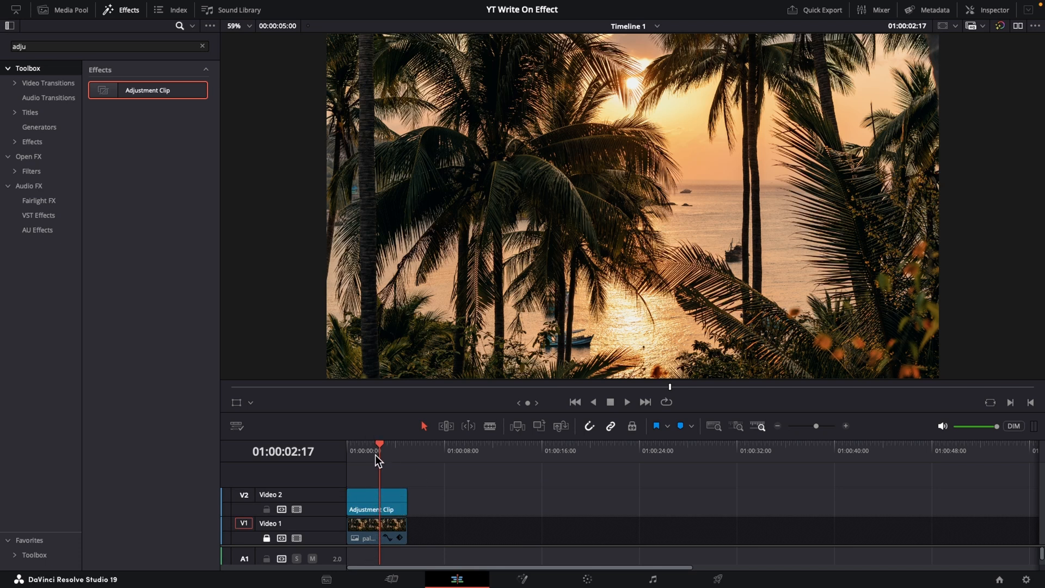
pyautogui.moveTo(375, 514)
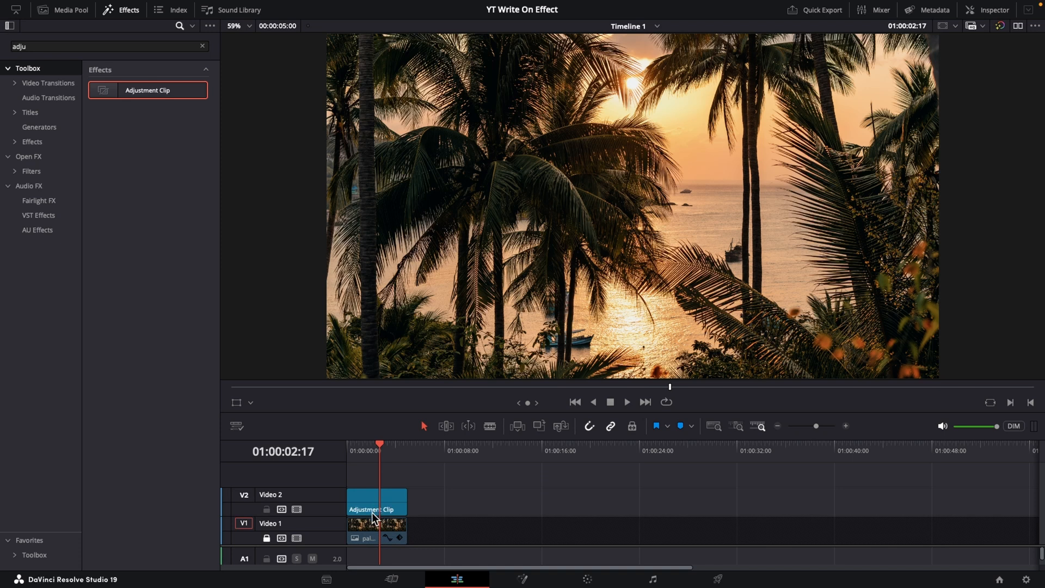
pyautogui.moveTo(400, 464)
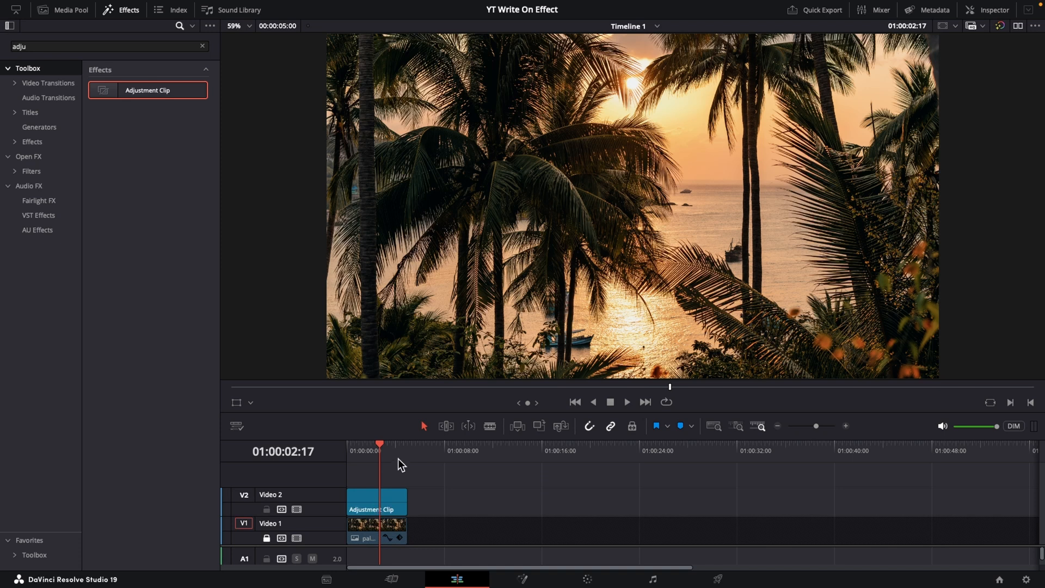
pyautogui.moveTo(397, 538)
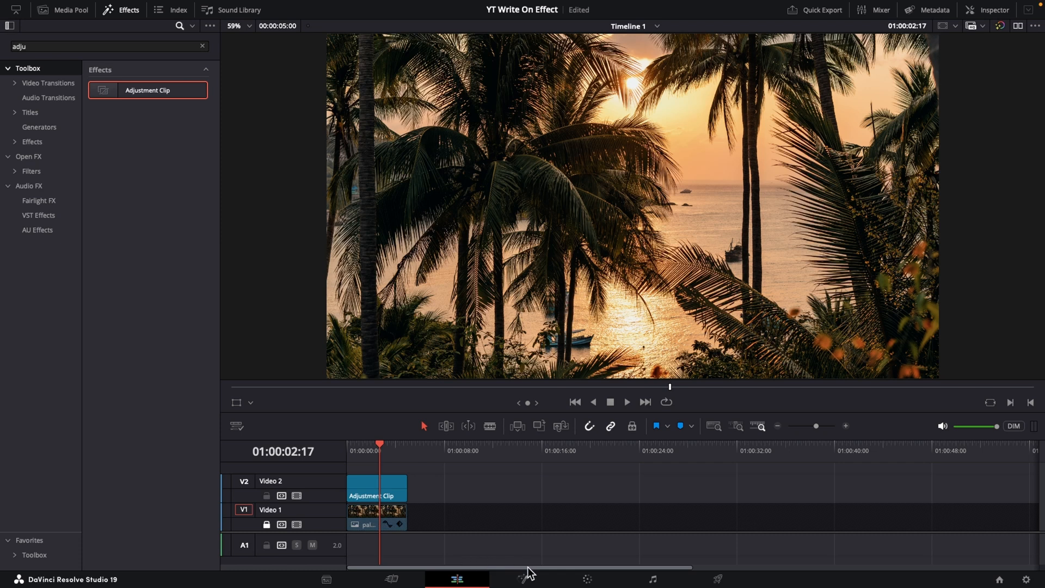
# Switch to the Fusion page to open the Adjustment Clip's MediaIn1 and MediaOut1 nodes
pyautogui.click(521, 579)
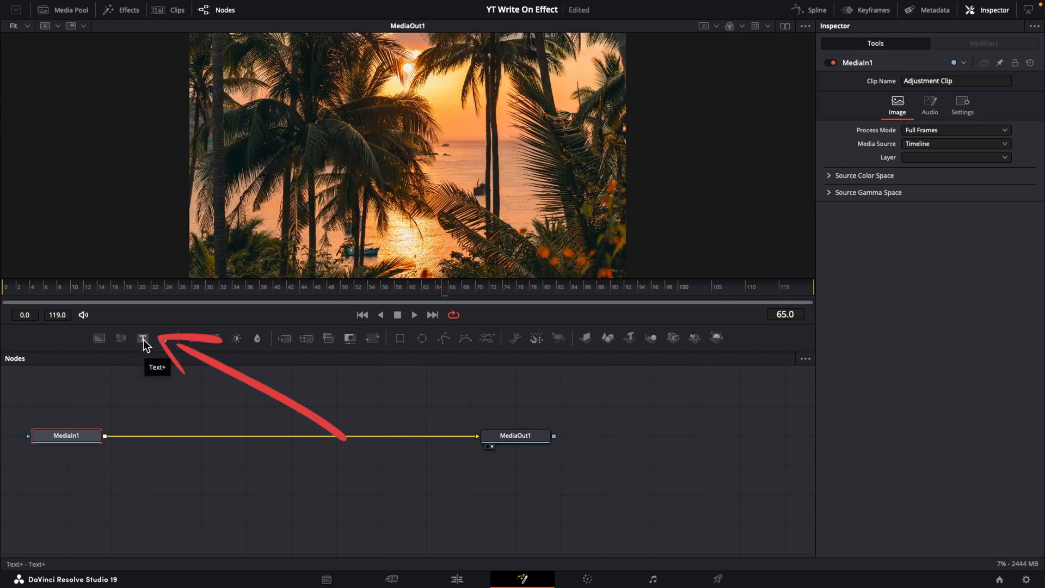
# Add a Text+ node merged into the composite and line up Text1, Merge1 and MediaOut1
pyautogui.click(143, 338)
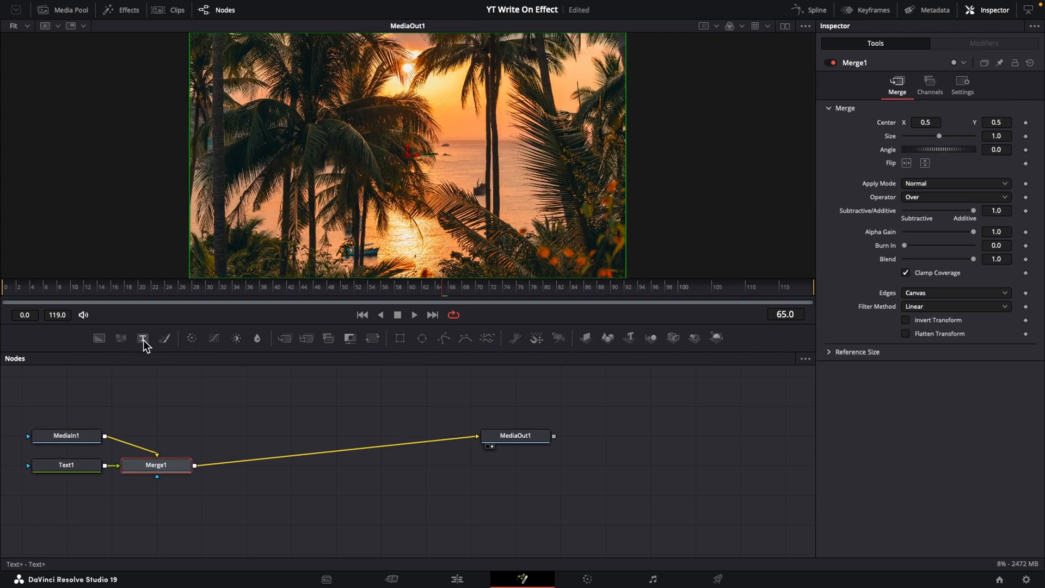
pyautogui.moveTo(111, 489)
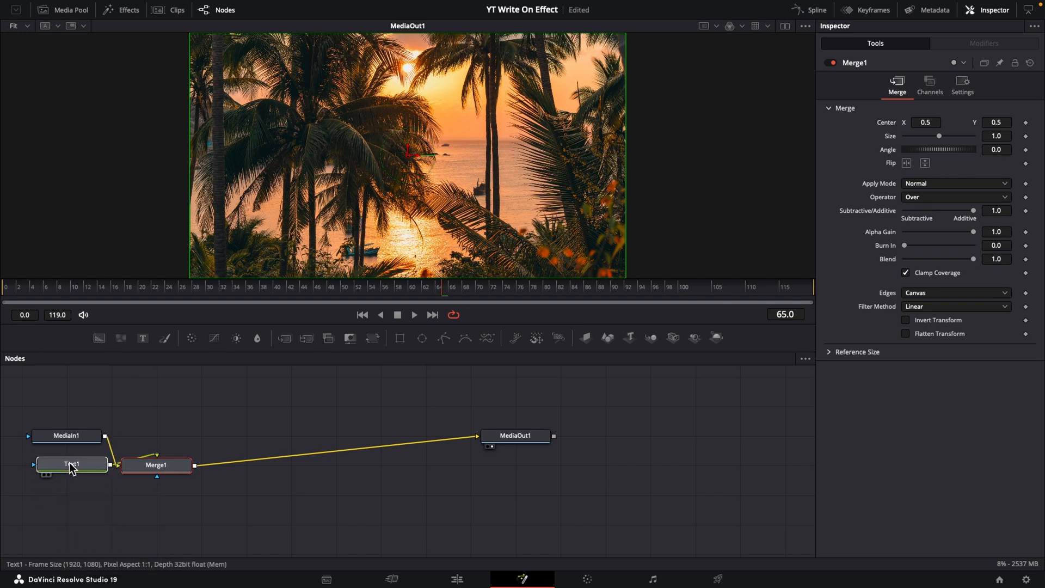
pyautogui.moveTo(71, 464); pyautogui.dragTo(159, 412)
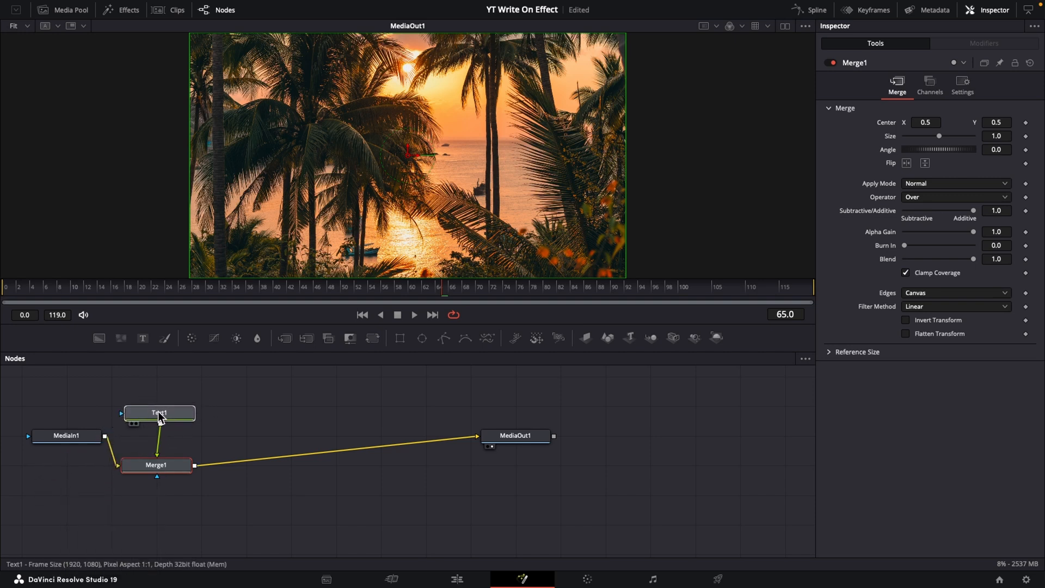
pyautogui.click(158, 414)
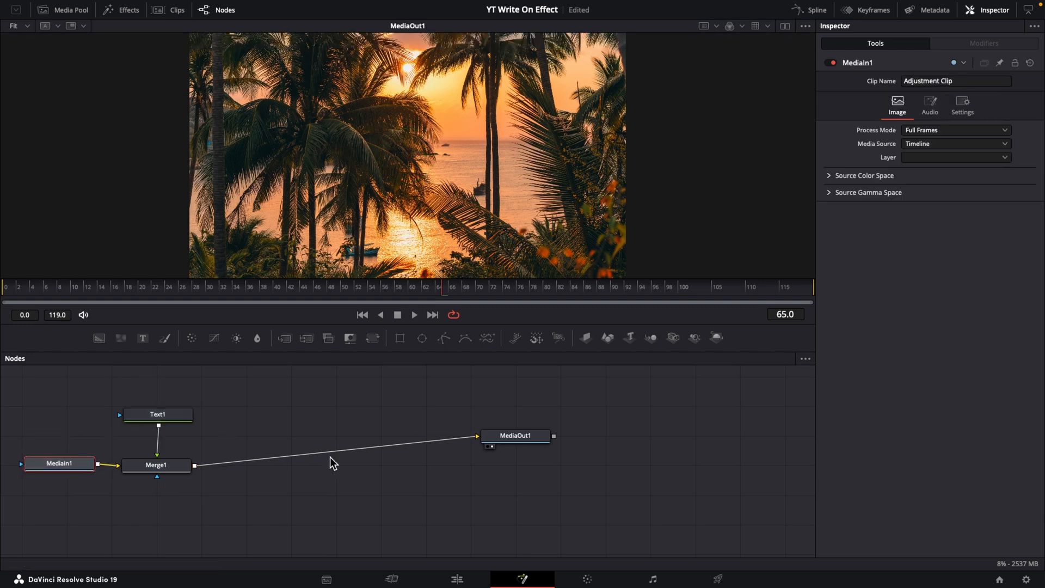
pyautogui.moveTo(514, 434); pyautogui.dragTo(374, 458)
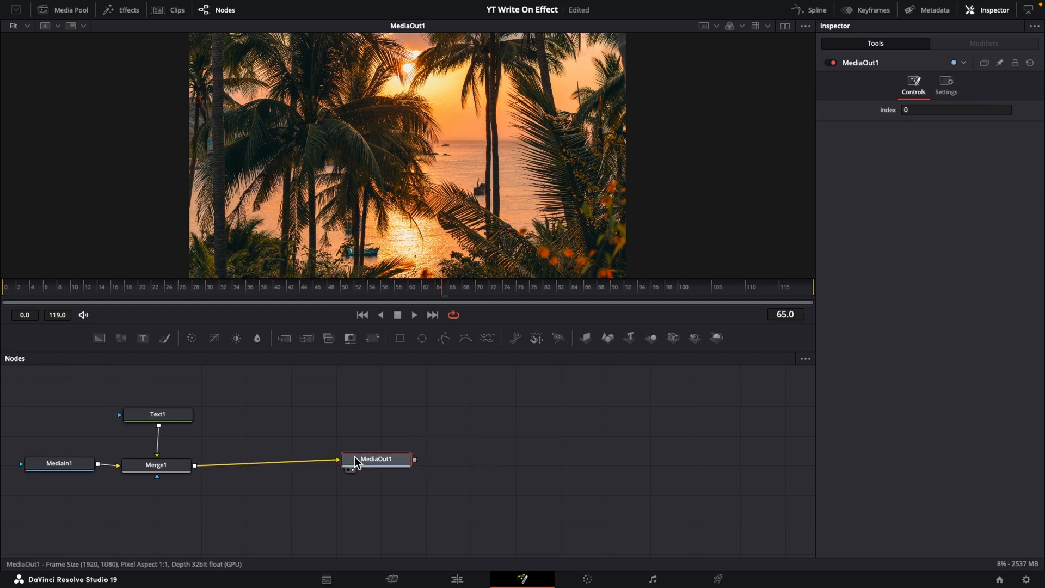
pyautogui.moveTo(375, 458); pyautogui.dragTo(332, 466)
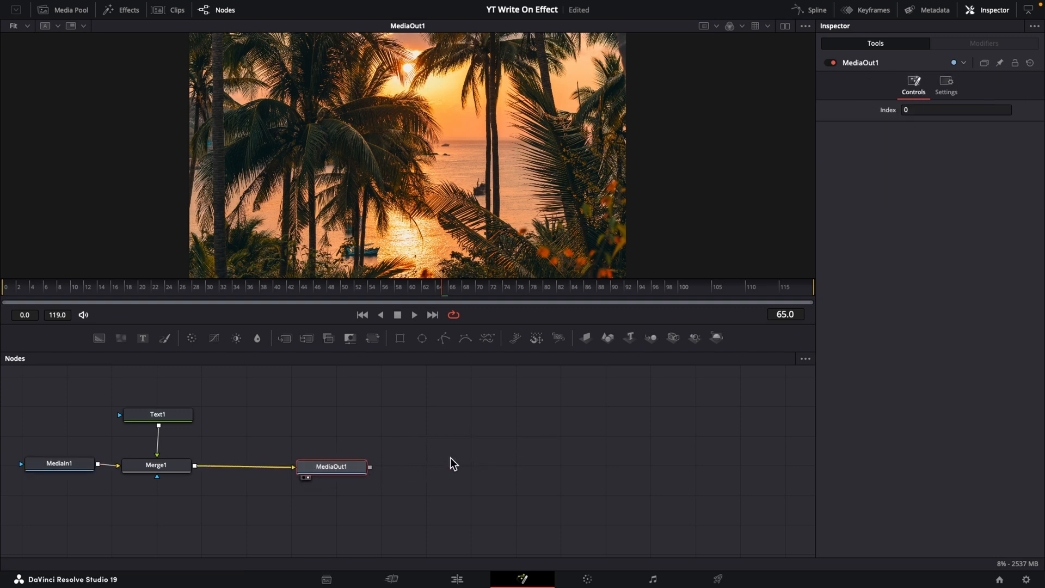
# Make Text1 read 'TRAVEL' and set its font to Masiku
pyautogui.click(158, 413)
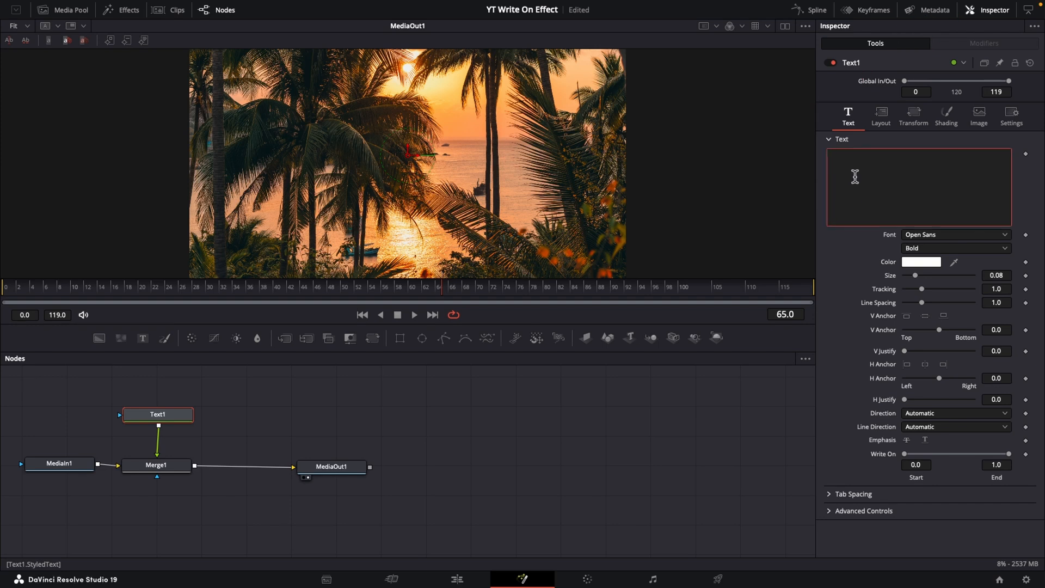
pyautogui.write('TRAVEL')
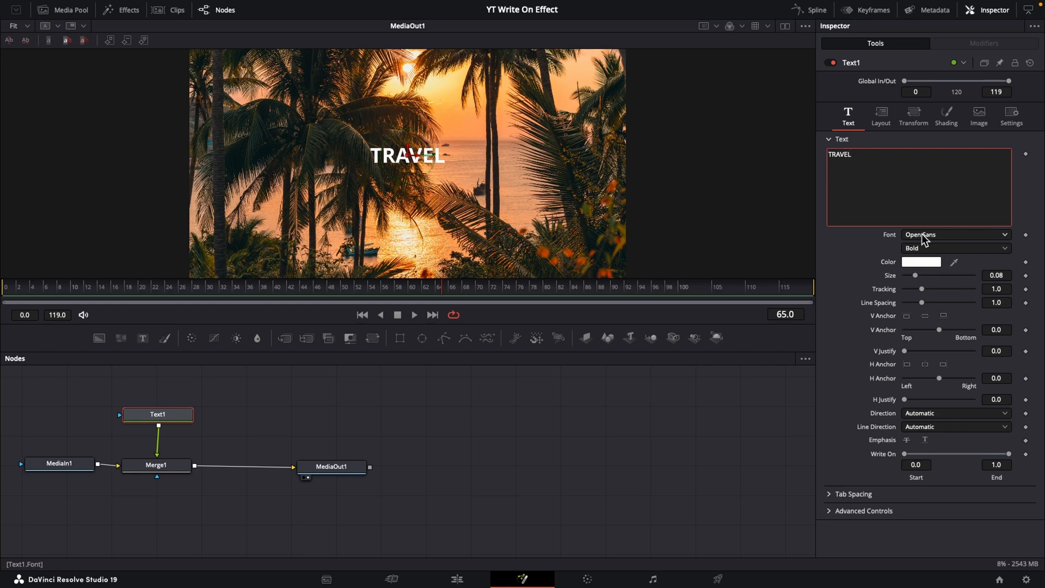
pyautogui.click(953, 234)
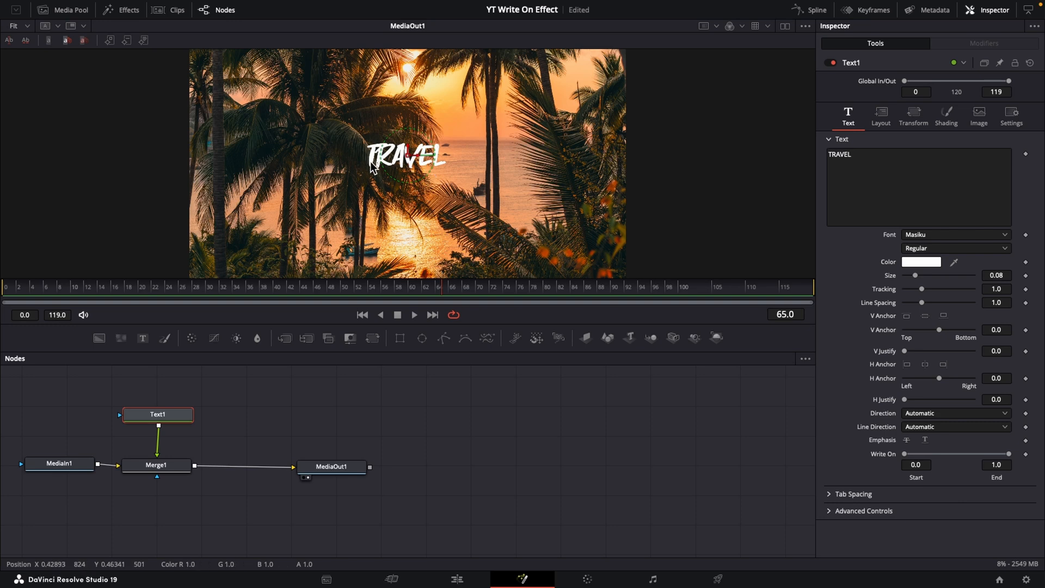
pyautogui.moveTo(393, 170)
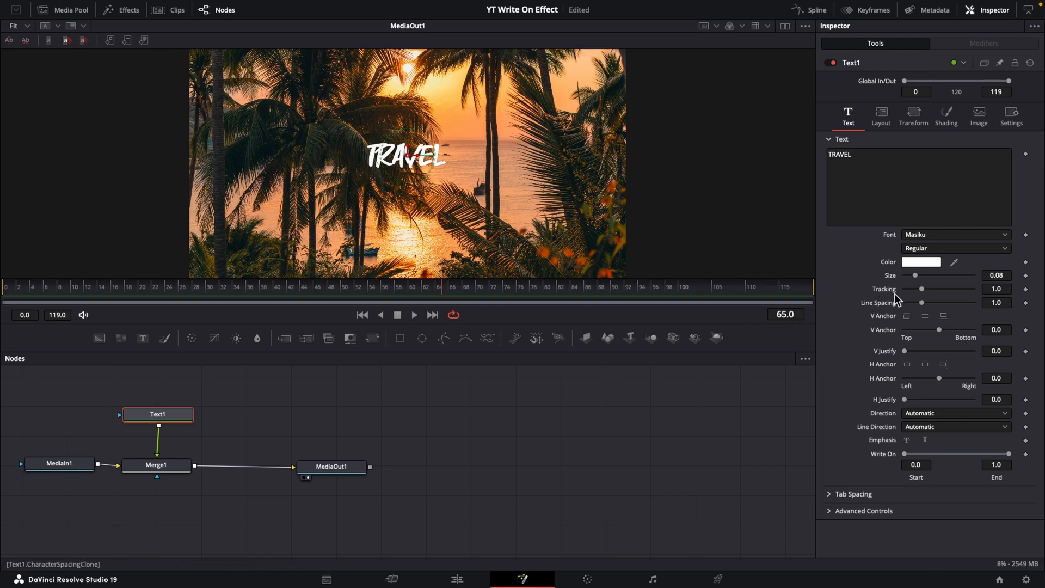
# Widen the TRAVEL letter spacing and raise the text Size to fill the frame
pyautogui.moveTo(923, 289); pyautogui.dragTo(933, 288)
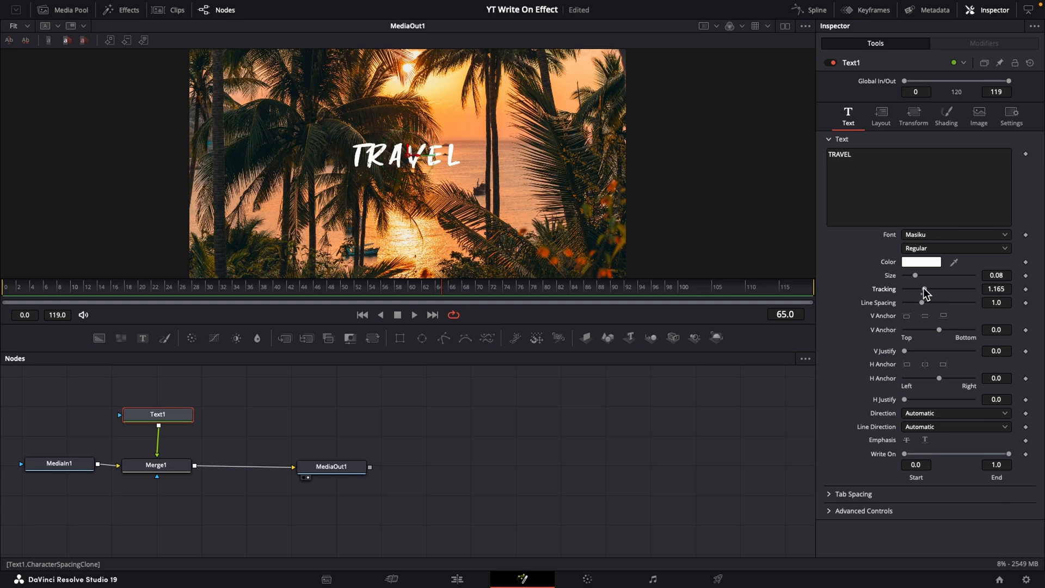
pyautogui.moveTo(925, 294); pyautogui.dragTo(929, 294)
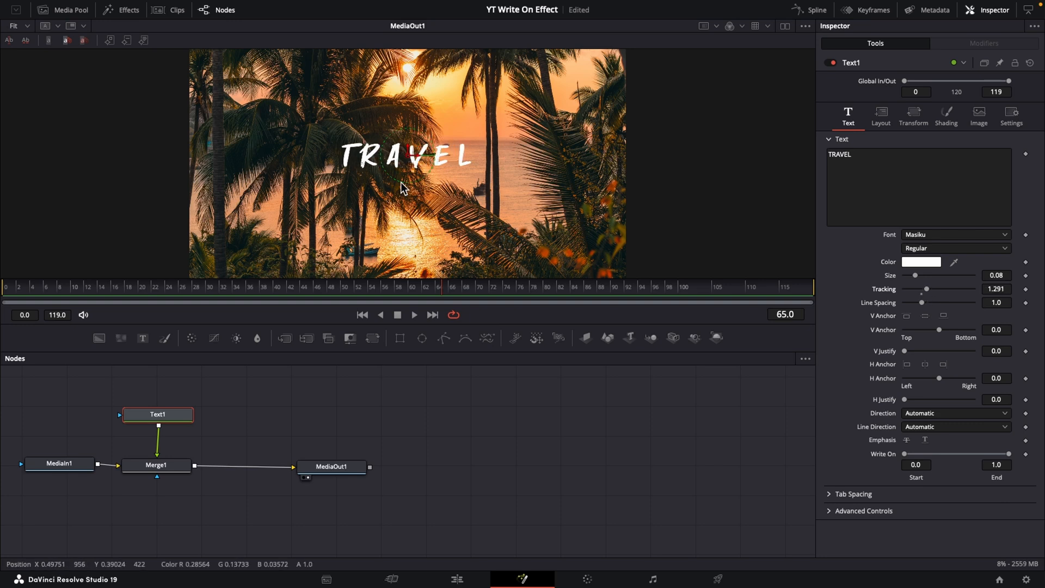
pyautogui.moveTo(354, 173)
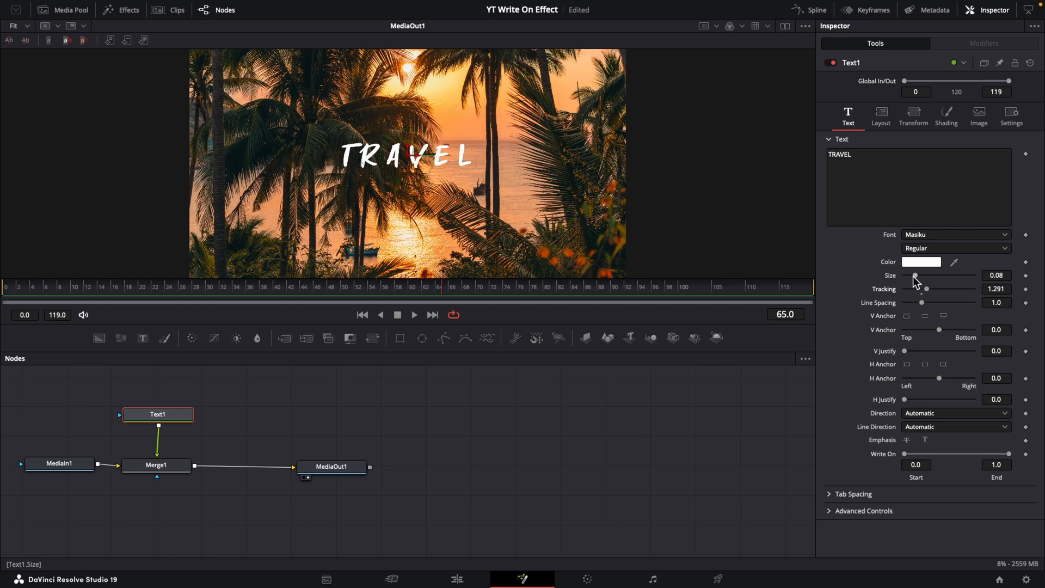
pyautogui.moveTo(919, 275); pyautogui.dragTo(929, 276)
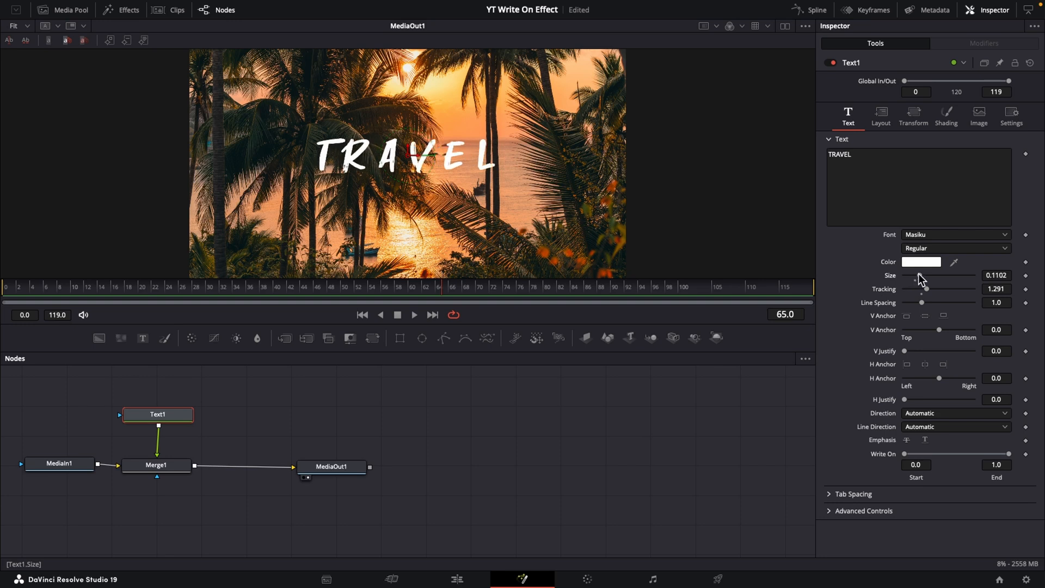
pyautogui.moveTo(921, 274); pyautogui.dragTo(931, 274)
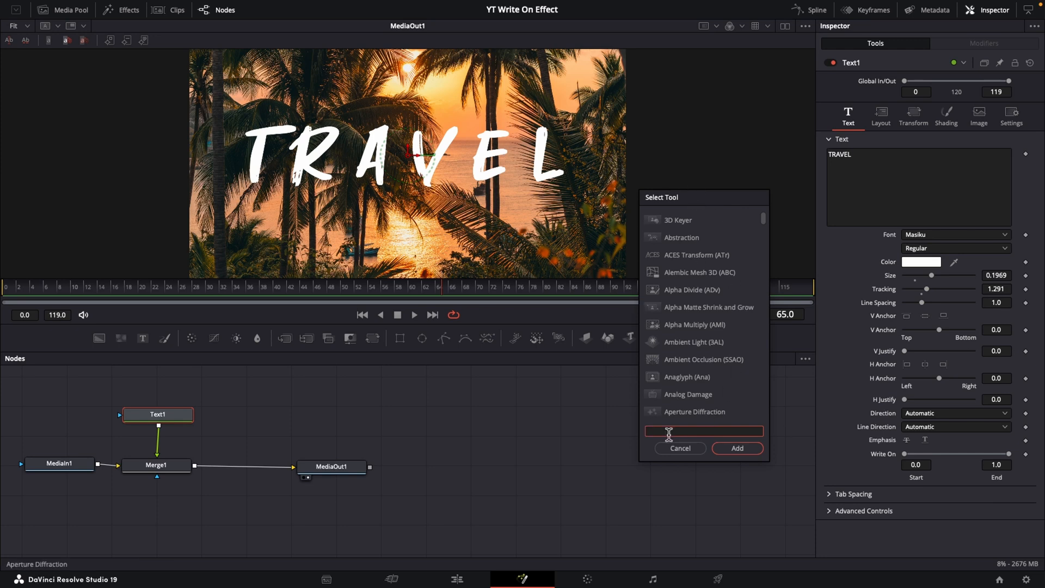
# Add a Mask Paint node, found by searching 'mask pa', feeding into Text1
pyautogui.write('mask pa')
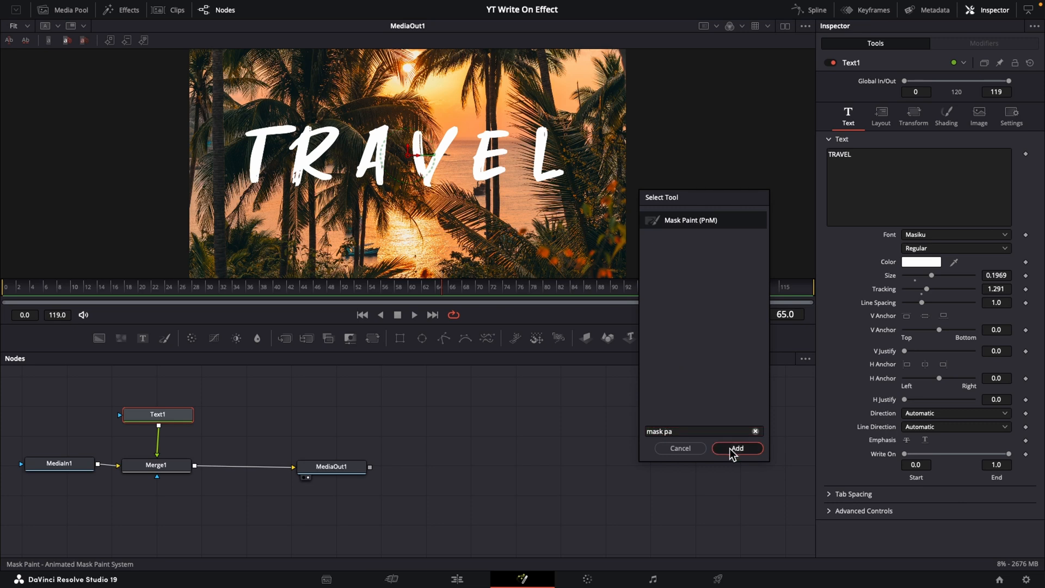
pyautogui.click(736, 448)
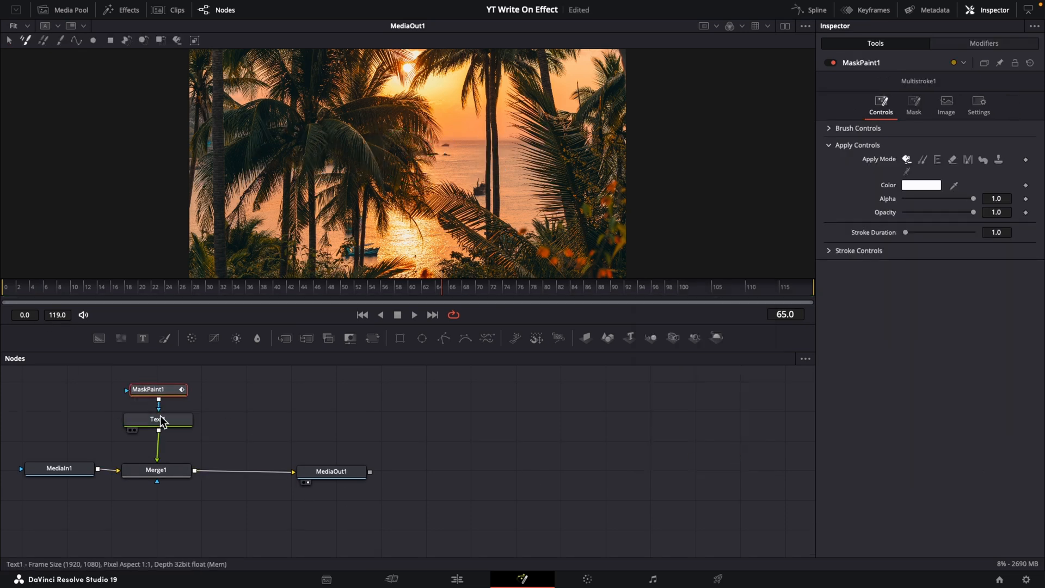
pyautogui.moveTo(160, 393)
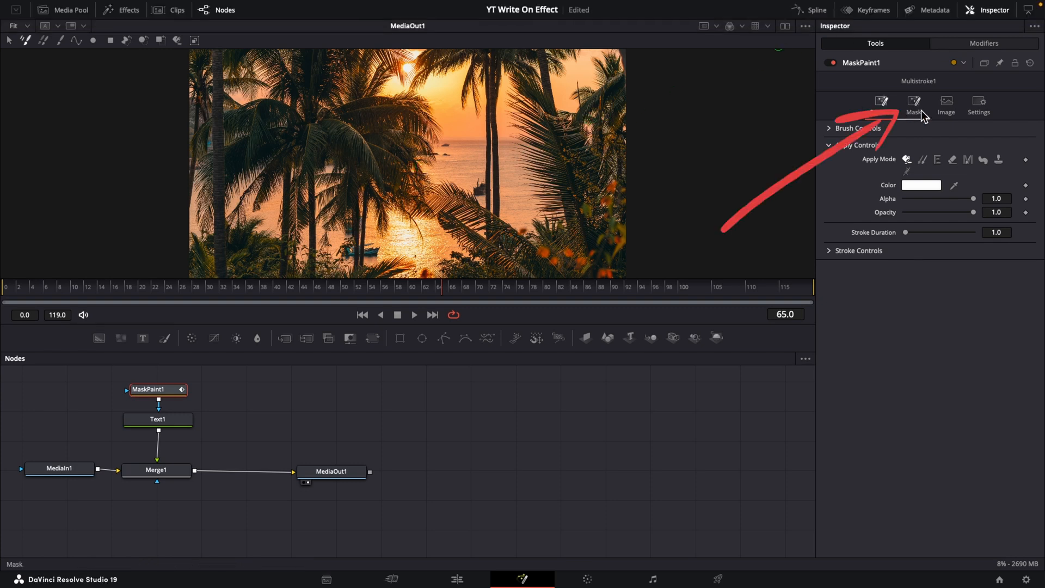
# Tick Invert on the MaskPaint1 mask to show the title and select the Stroke paint tool
pyautogui.click(913, 103)
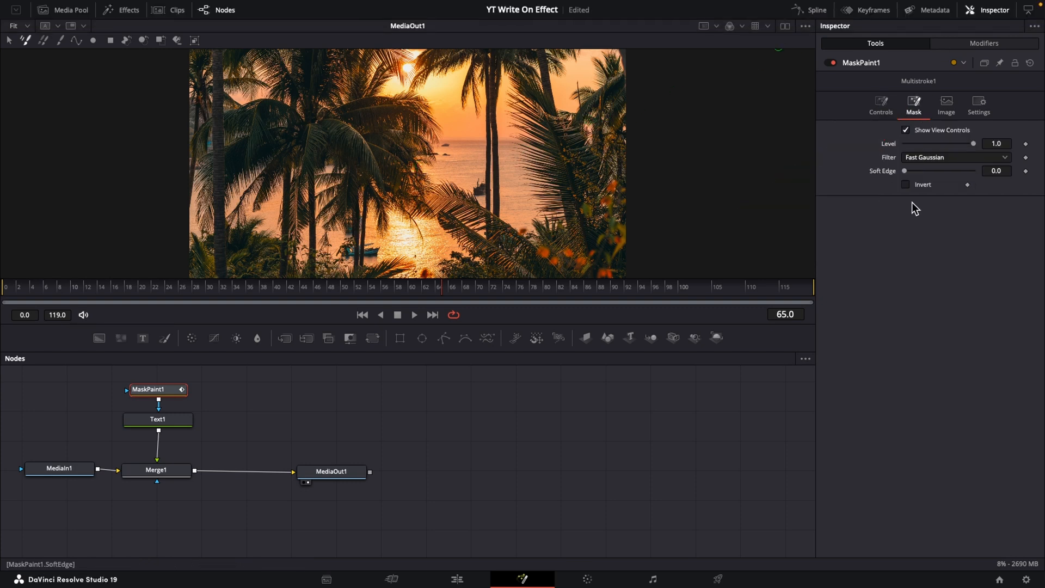
pyautogui.click(906, 185)
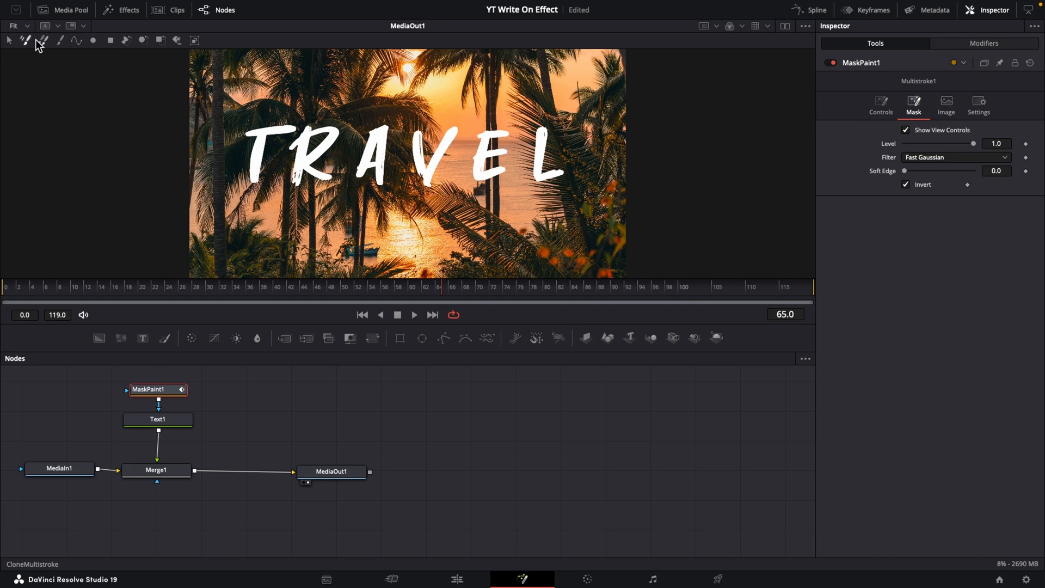
pyautogui.click(58, 40)
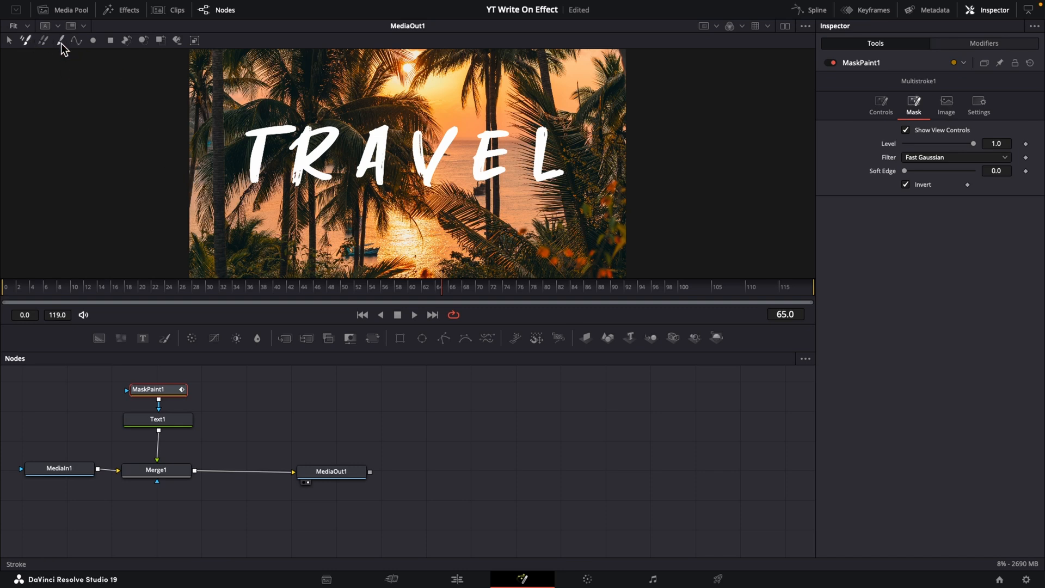
pyautogui.moveTo(61, 50)
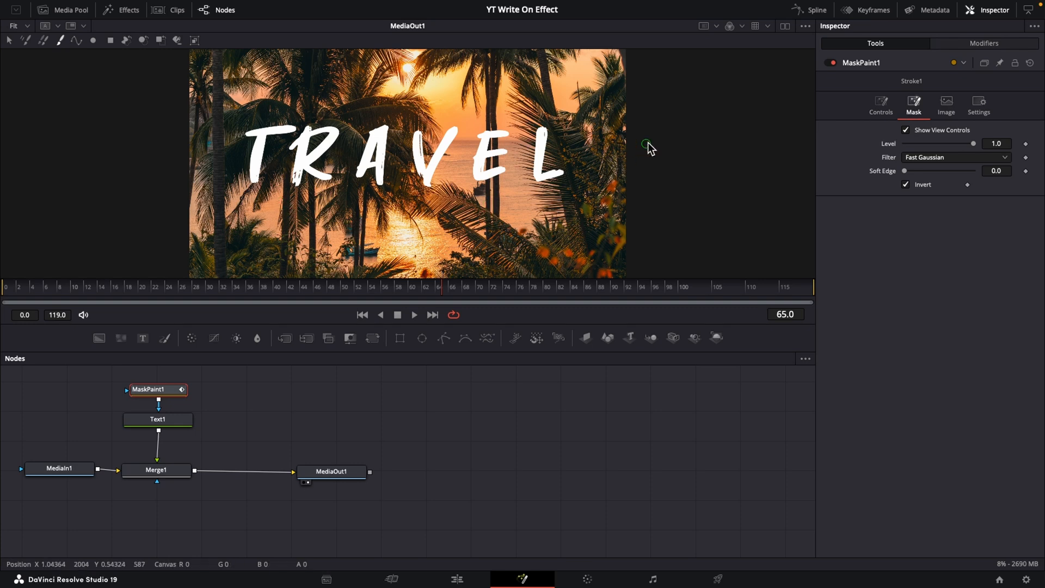
# Set Stroke1's brush Size to 0.0394 and Softness to 0.001 in Brush Controls
pyautogui.click(881, 105)
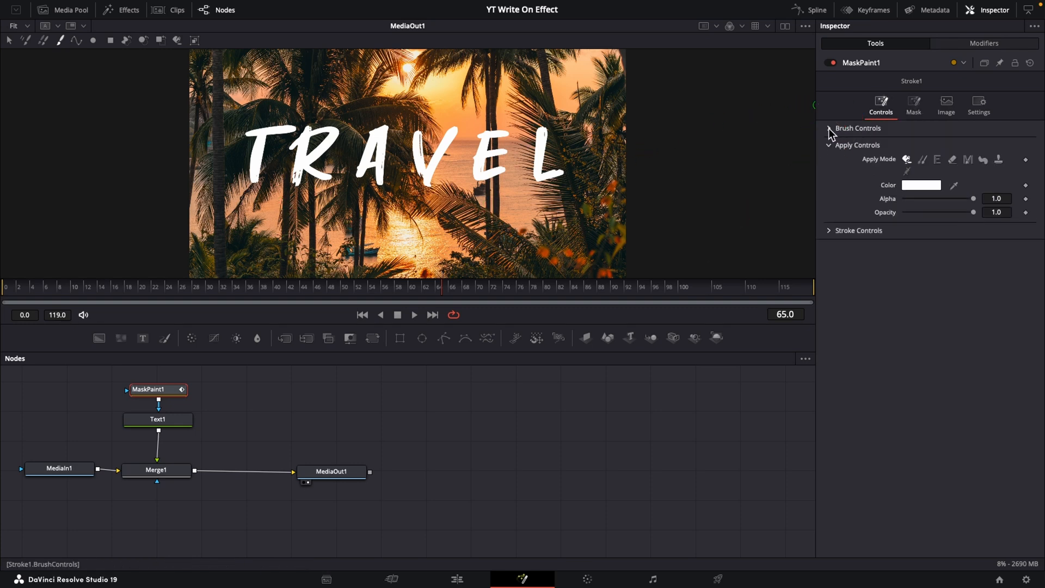
pyautogui.click(829, 128)
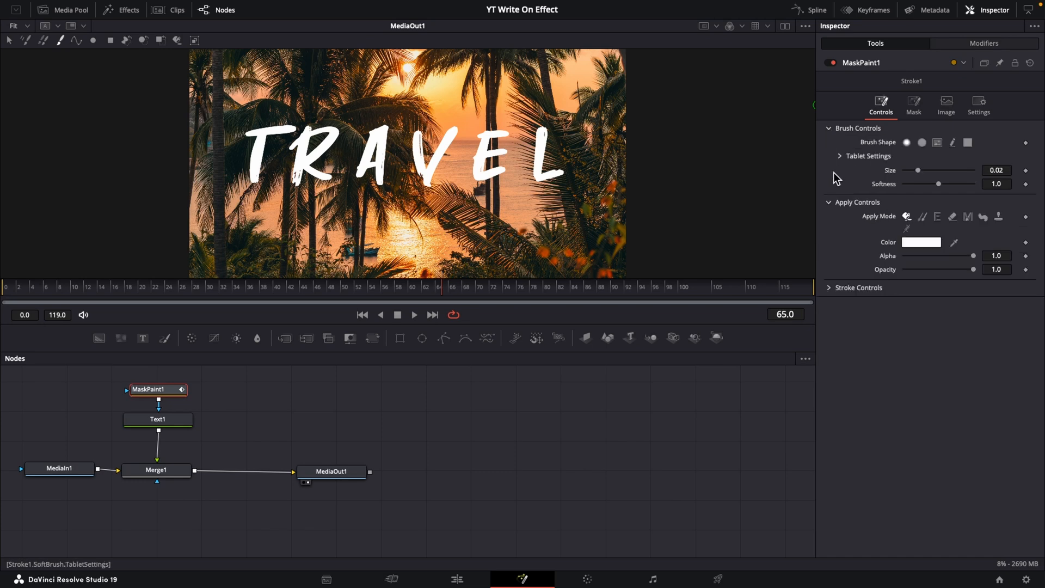
pyautogui.moveTo(917, 170); pyautogui.dragTo(922, 169)
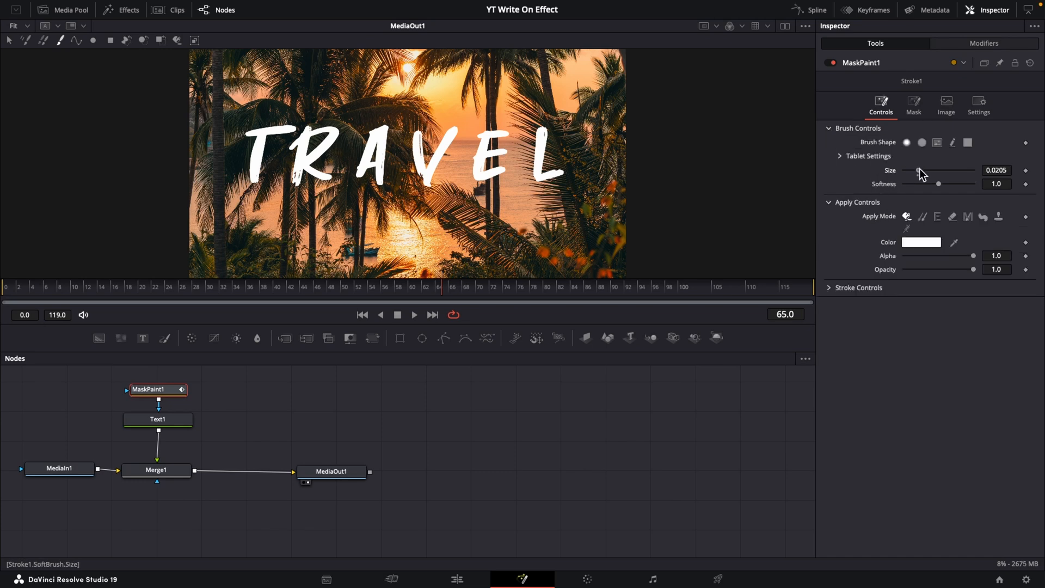
pyautogui.moveTo(918, 170); pyautogui.dragTo(931, 170)
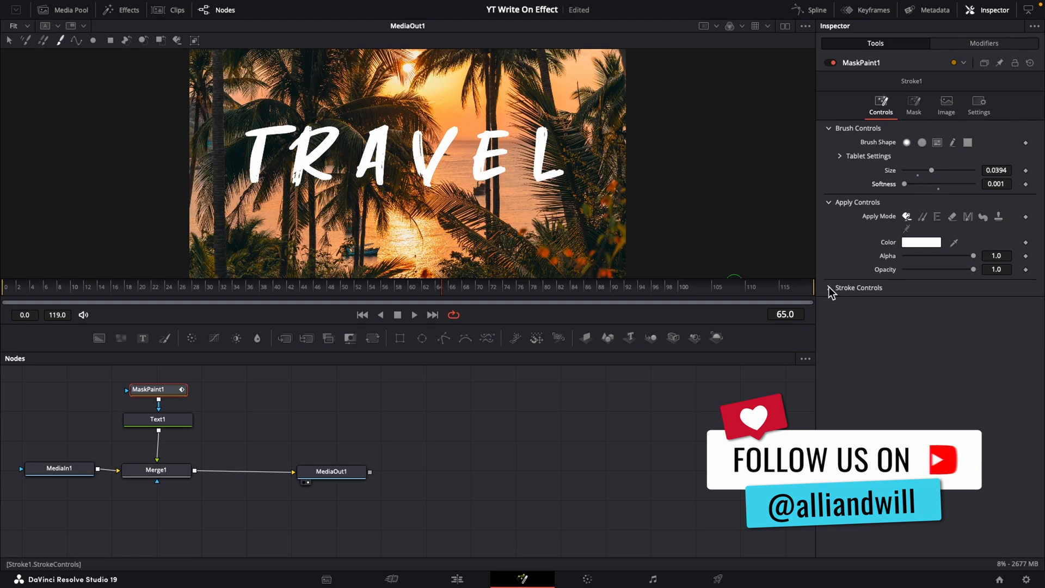
# Choose Write On from the Stroke Animation dropdown under Stroke Controls
pyautogui.click(858, 287)
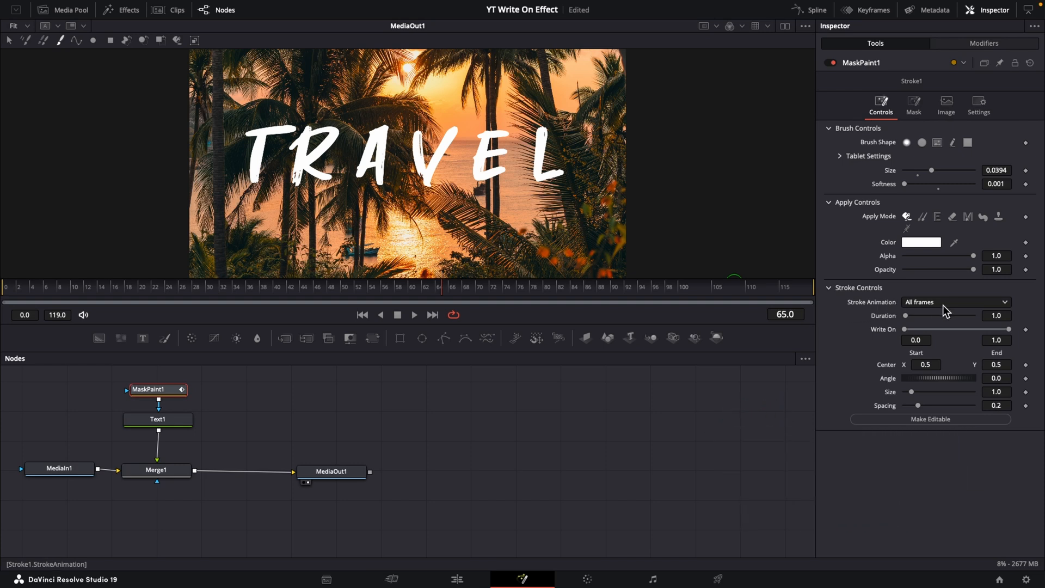
pyautogui.click(954, 302)
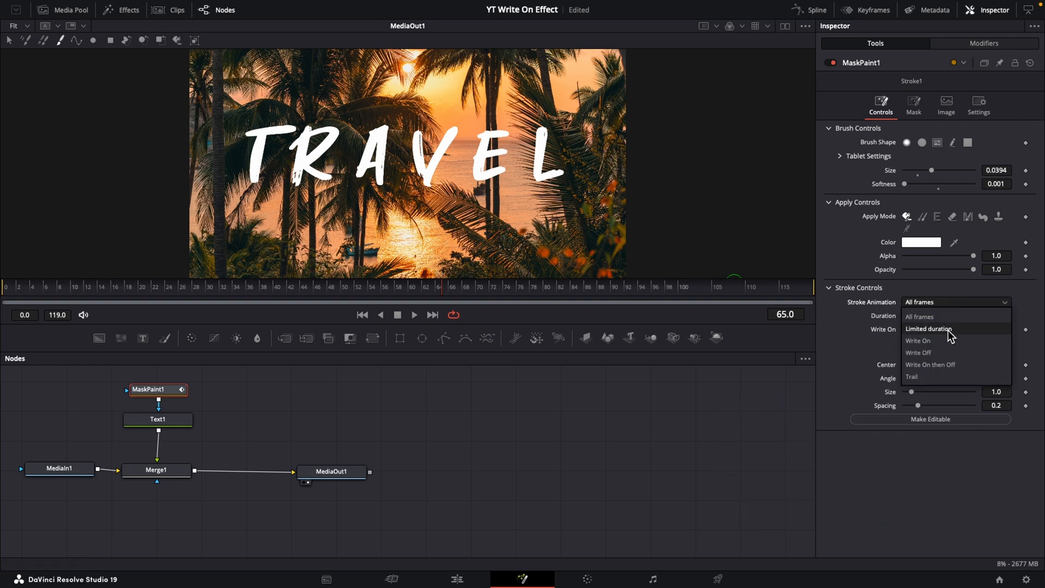
pyautogui.click(918, 341)
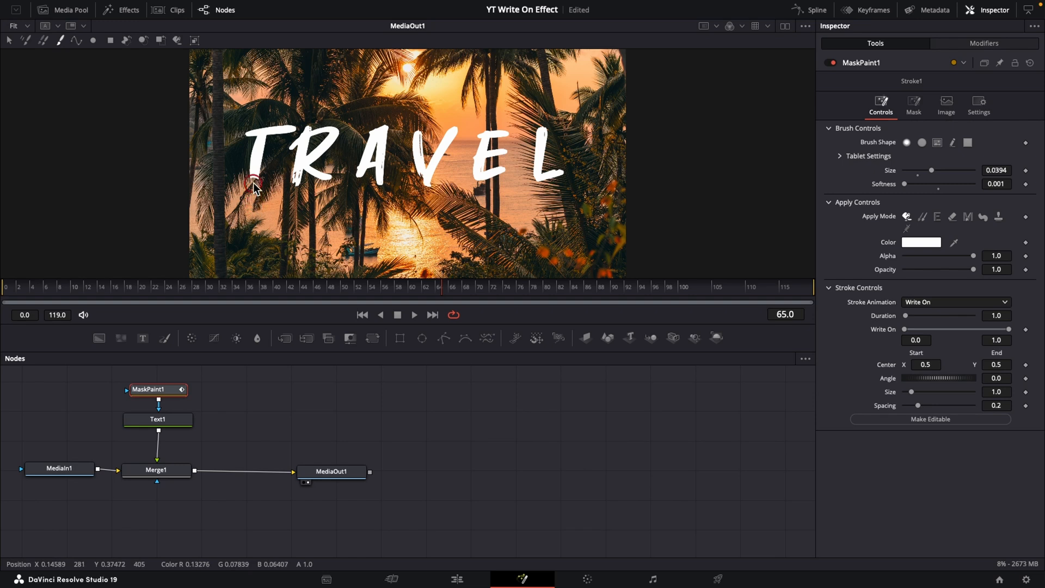
# Paint a write-on stroke along the letter T, undoing and redrawing the first attempt
pyautogui.moveTo(255, 185); pyautogui.dragTo(273, 130)
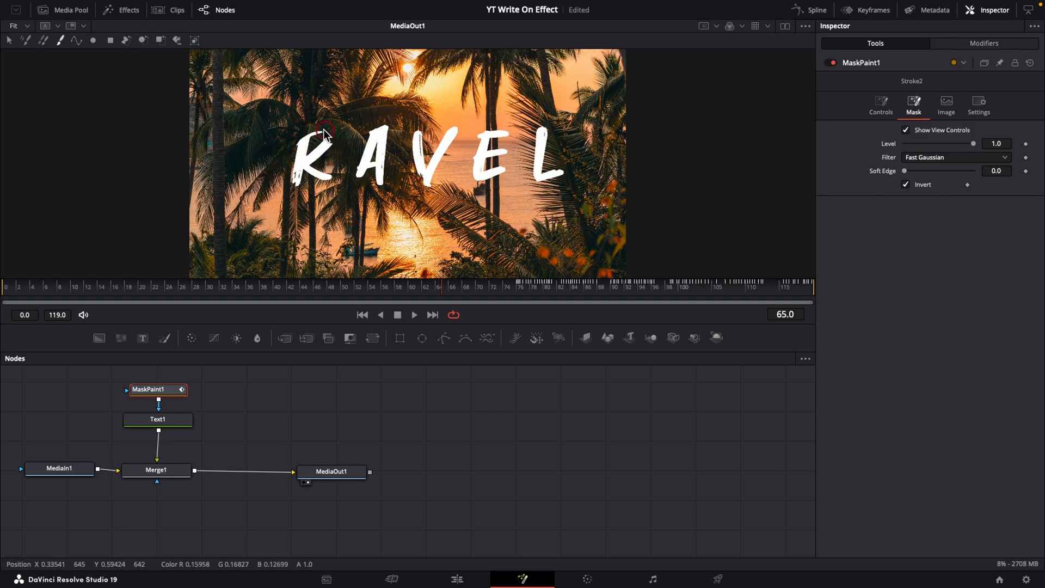
pyautogui.press('ctrl+z')
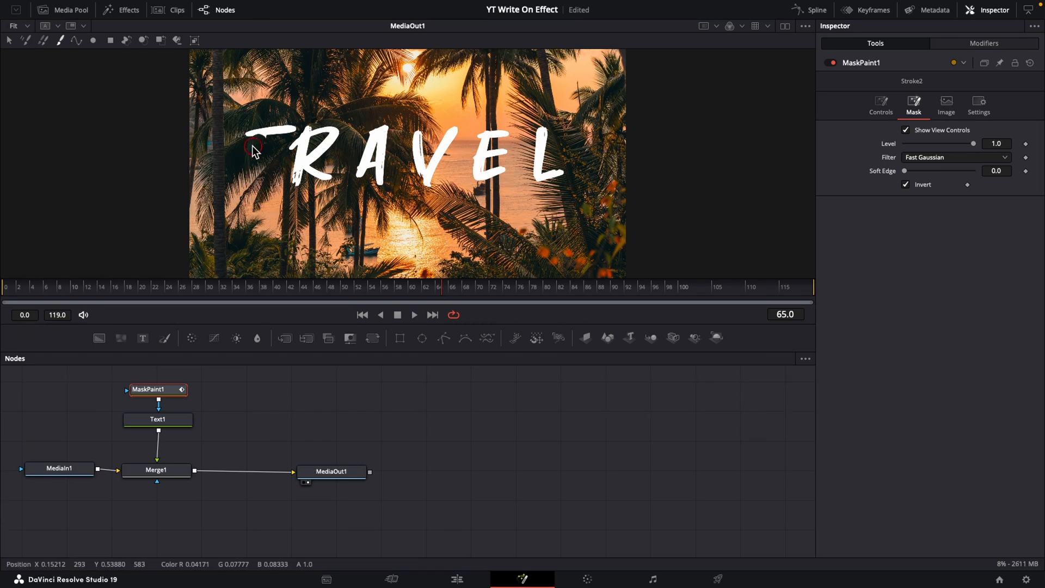
pyautogui.moveTo(253, 150); pyautogui.dragTo(333, 130)
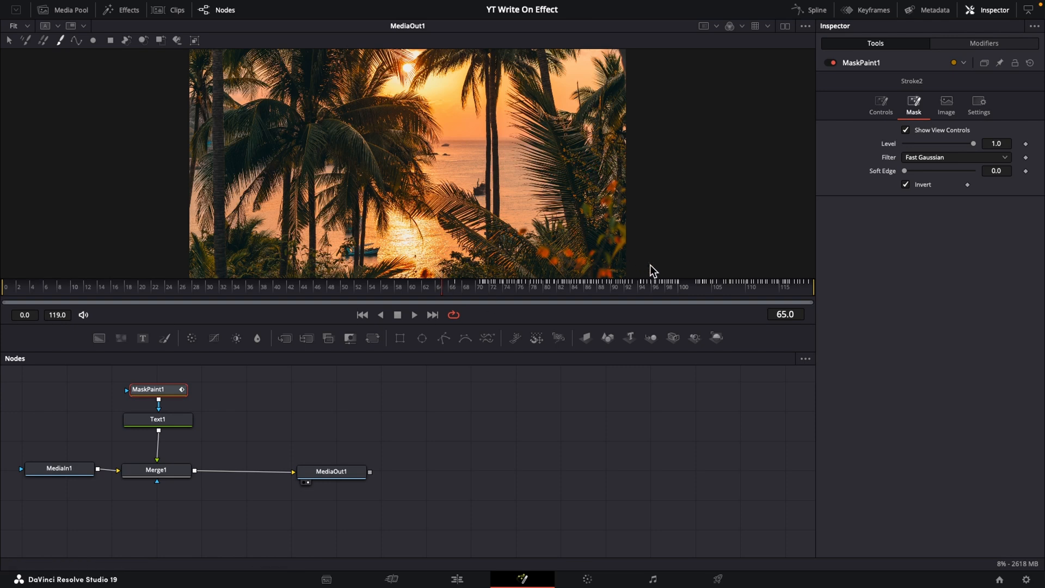
pyautogui.moveTo(647, 306)
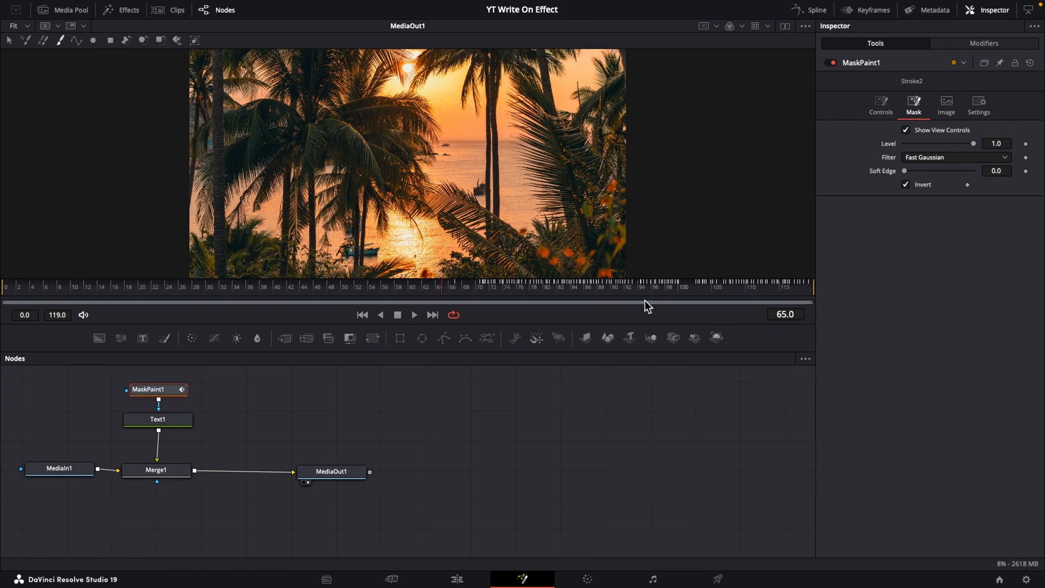
pyautogui.moveTo(787, 166)
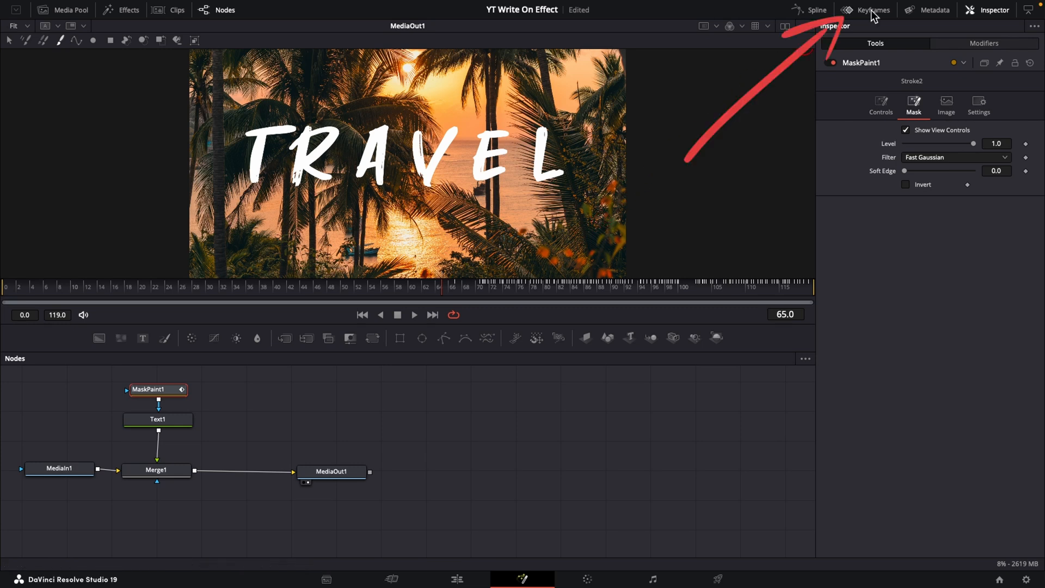
# Open the Keyframes editor, fit all tracks to view, and expand MaskPaint1's Stroke1 and Stroke2
pyautogui.click(871, 9)
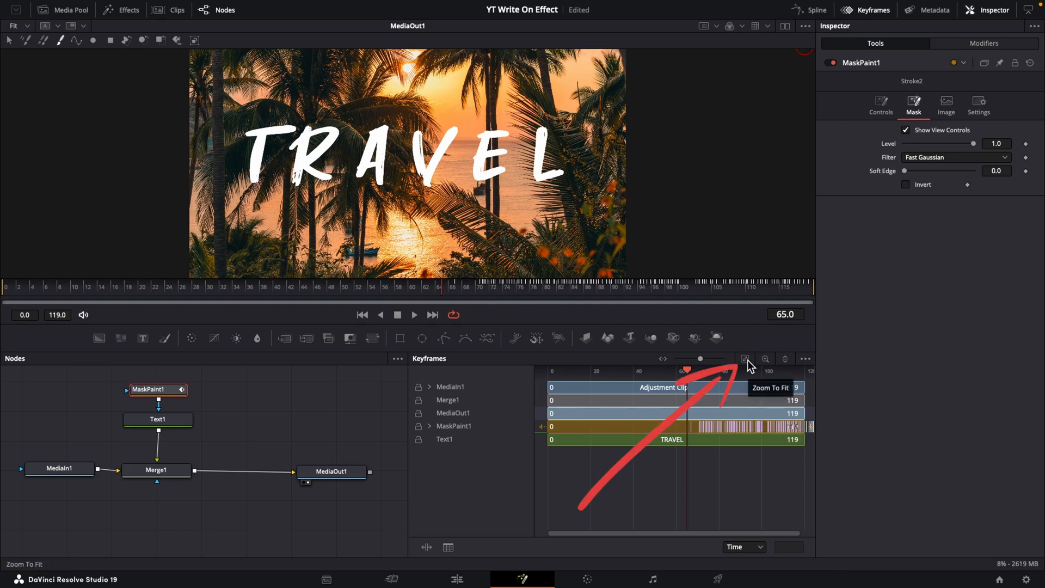
pyautogui.click(745, 358)
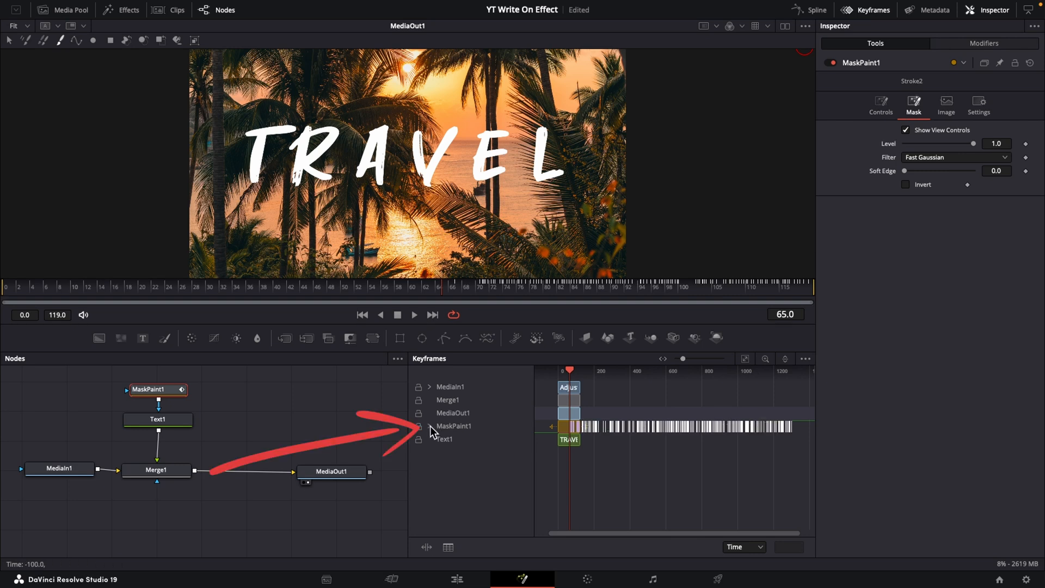
pyautogui.click(430, 426)
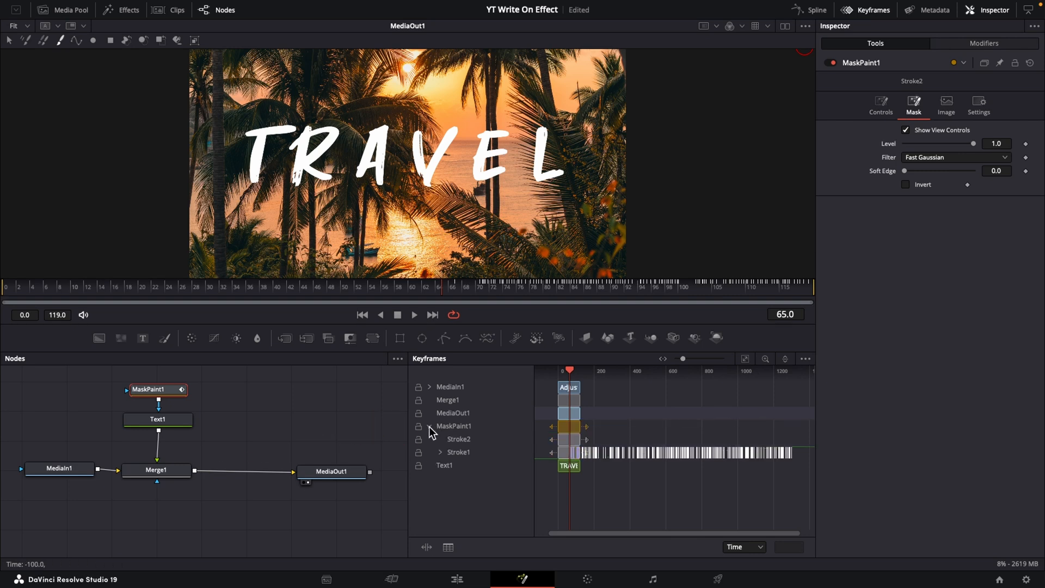